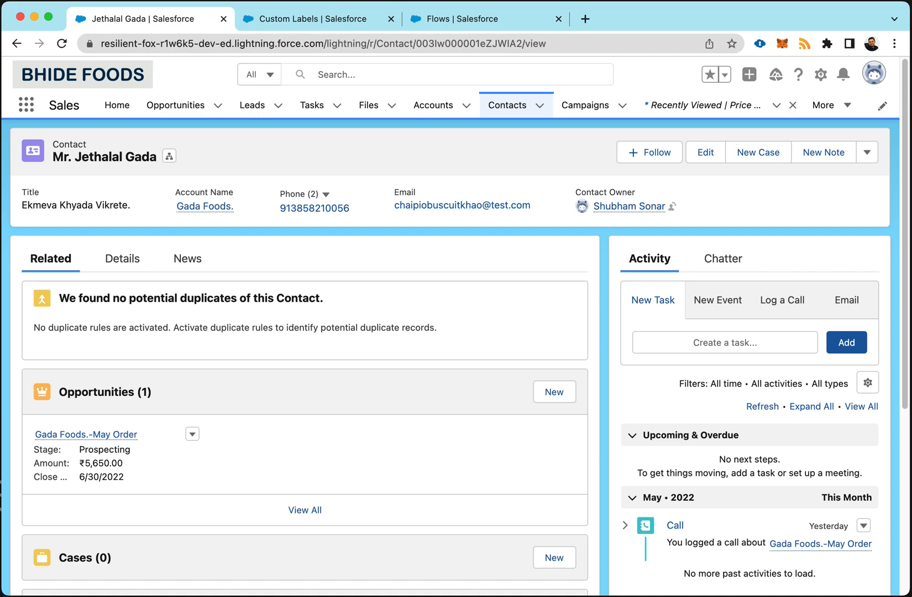
mouse_move(127, 178)
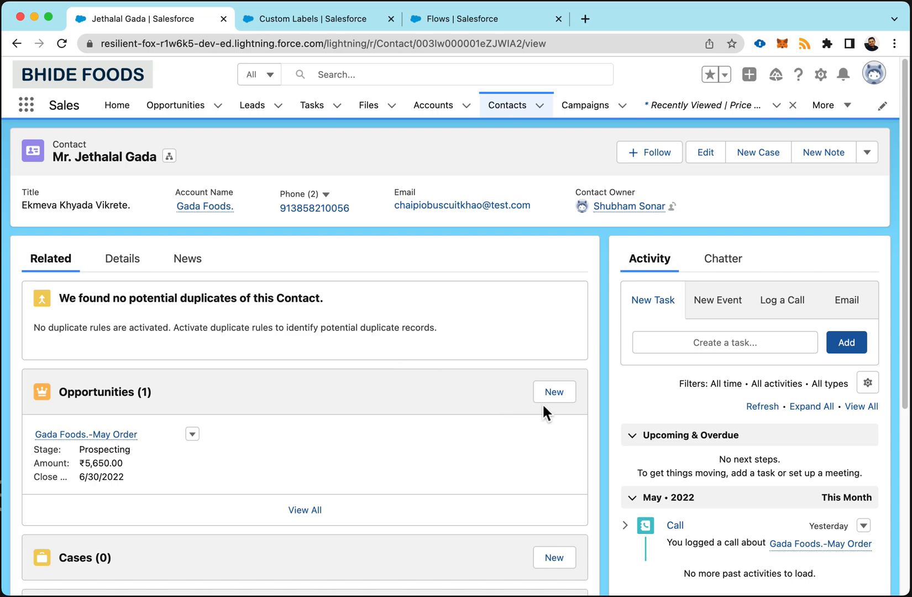
Step: Create a new June opportunity for the Gada Foods contact, closing 6/5/2022 at Prospecting, and save it
click(553, 392)
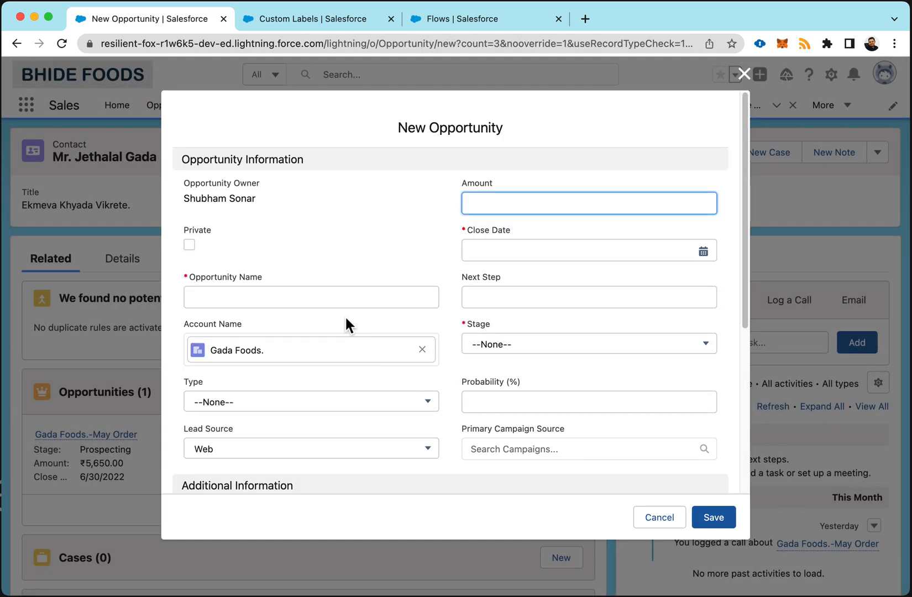
text(Jue)
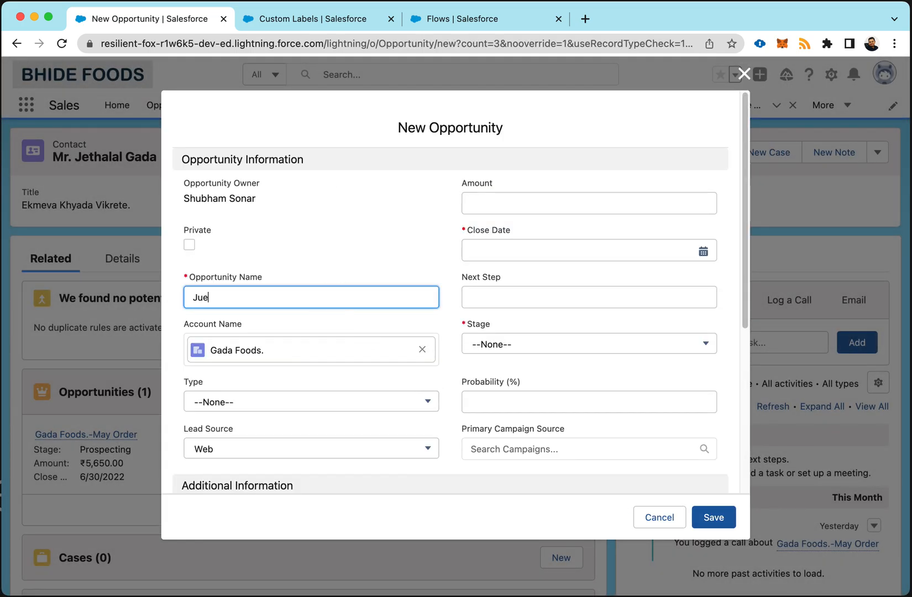
click(589, 250)
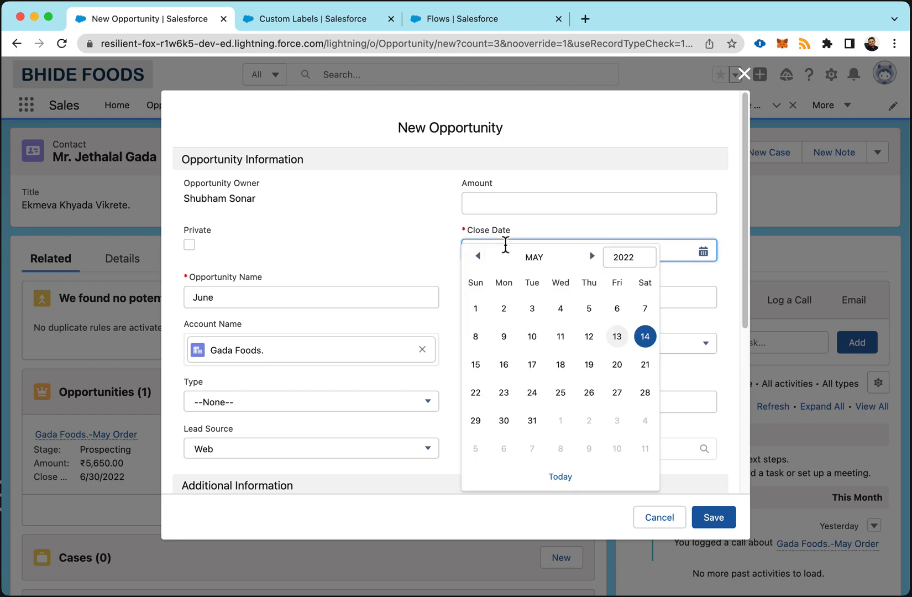
click(592, 255)
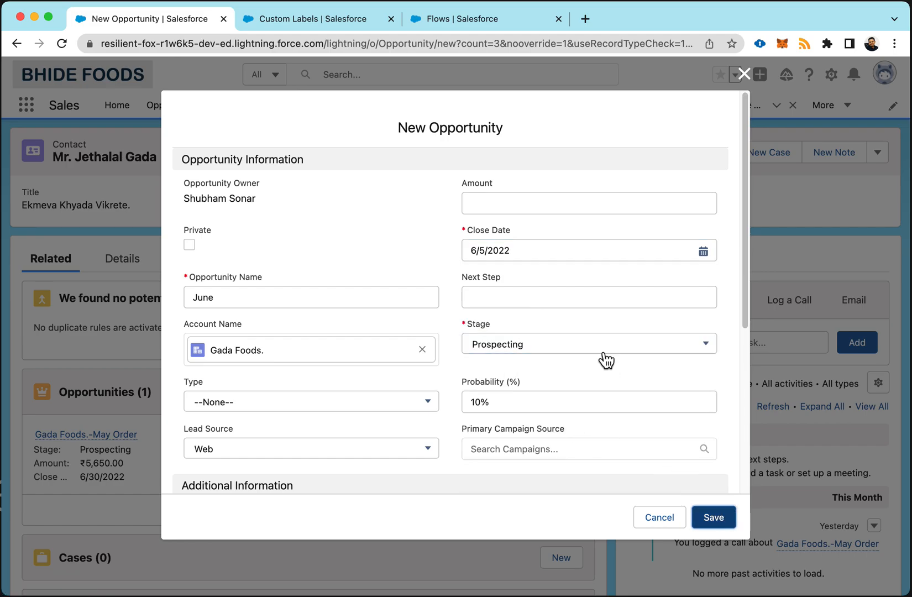
click(714, 517)
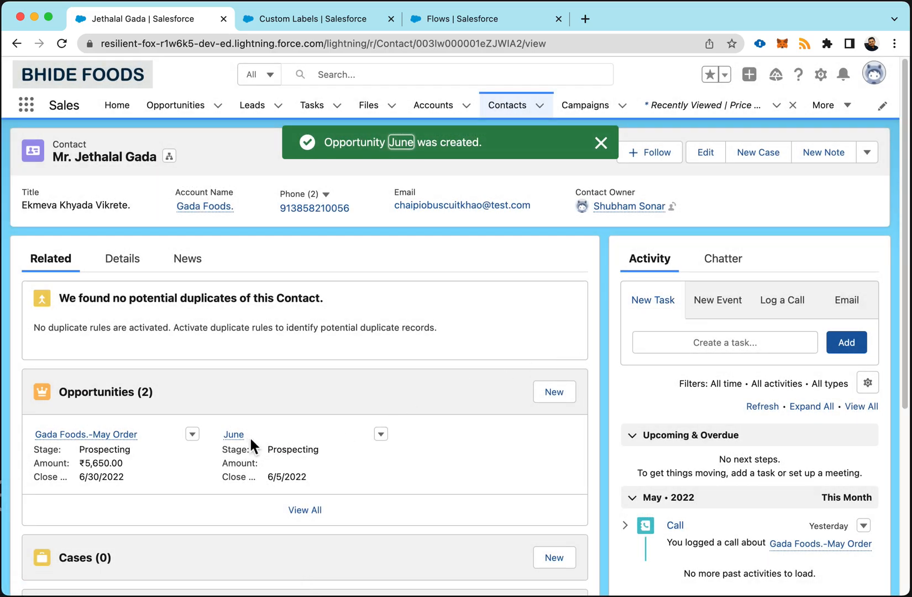
Step: Open the June opportunity, view its Pricing 2022 price book choice, and dismiss the dialog unsaved
click(233, 434)
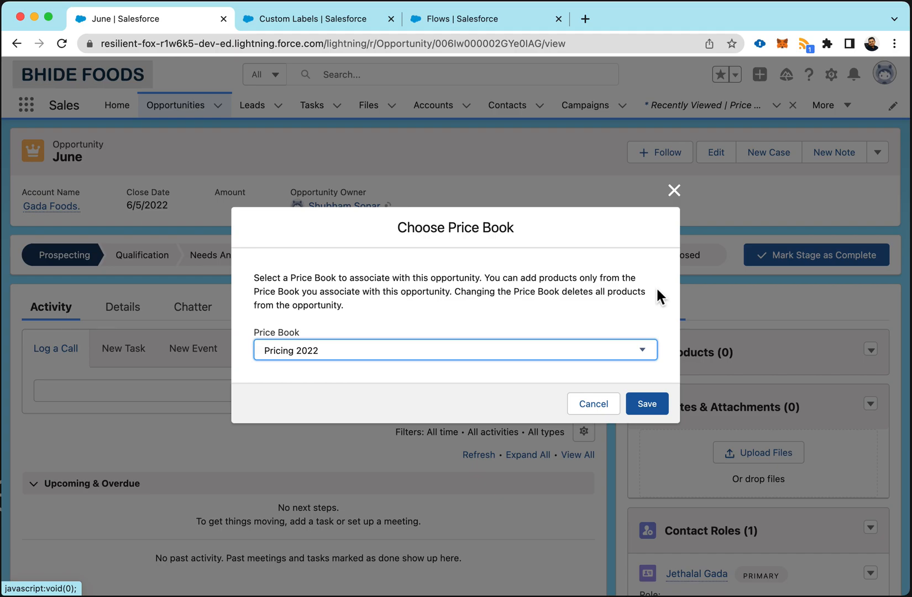
mouse_move(676, 220)
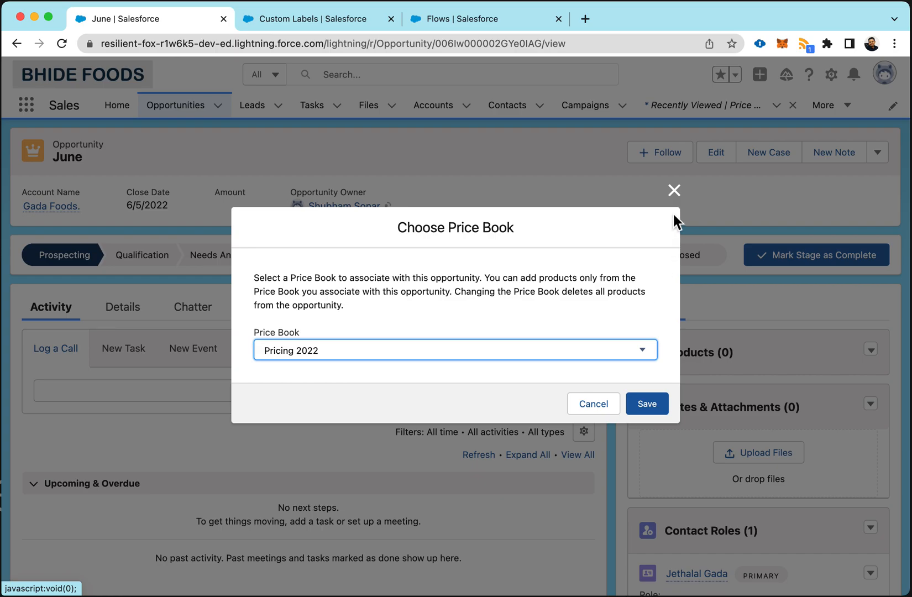
click(314, 19)
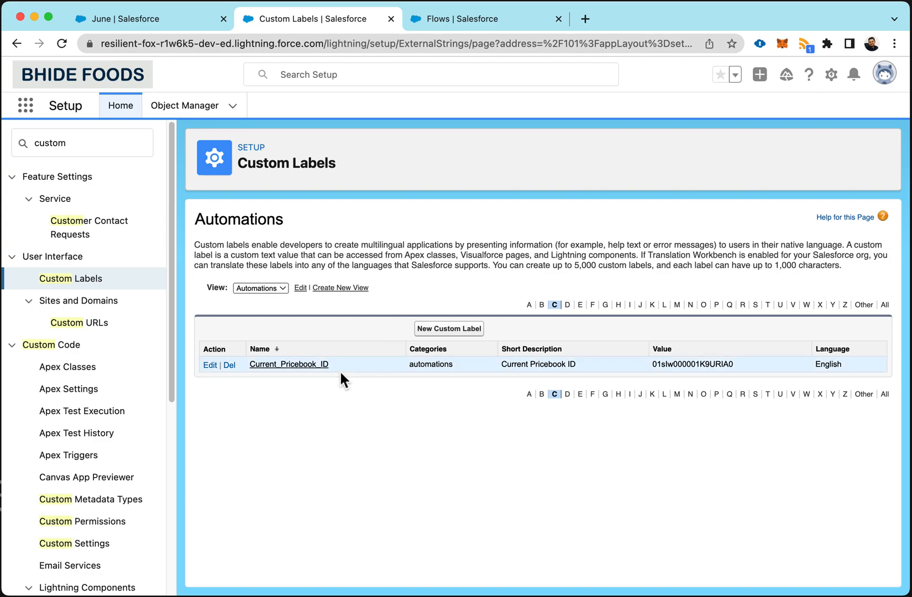
mouse_move(343, 372)
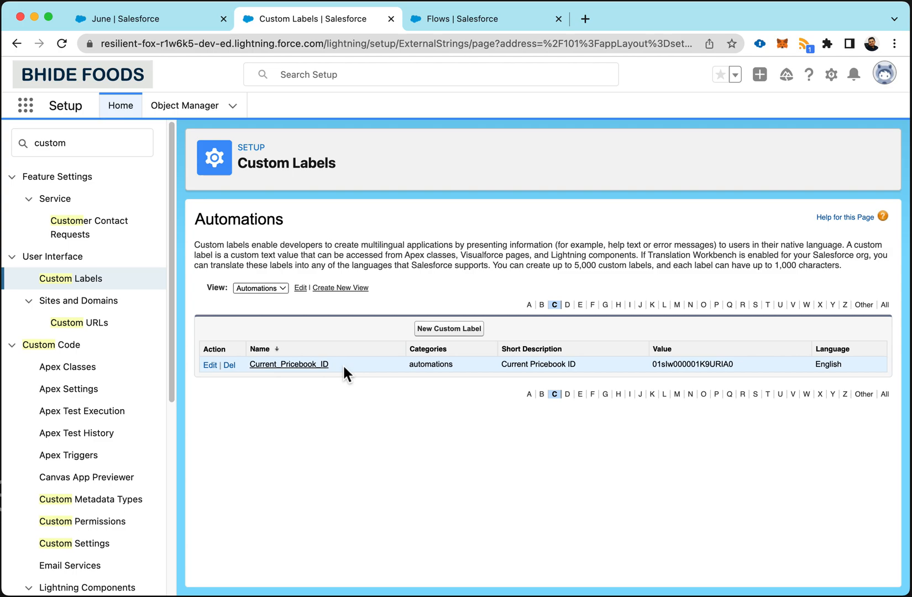
mouse_move(370, 373)
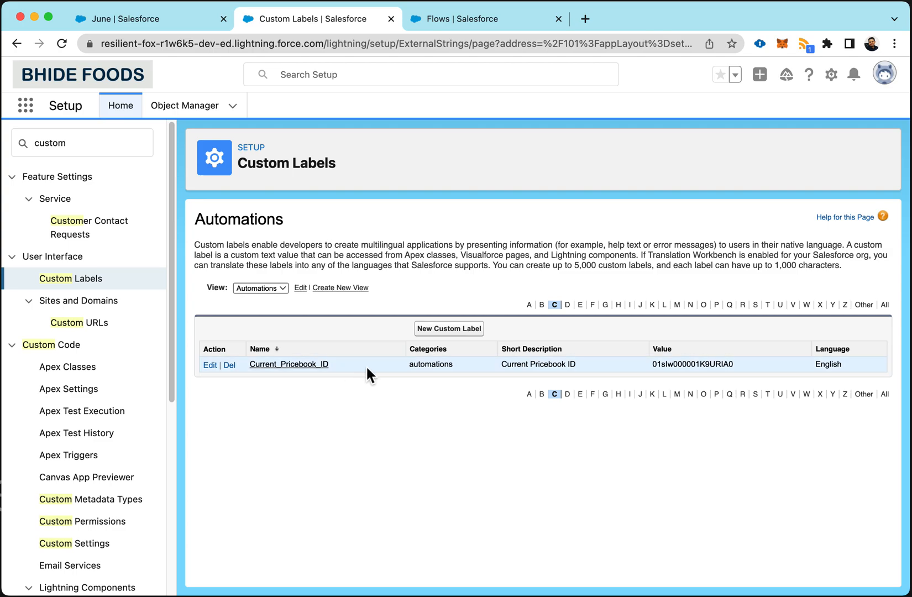
mouse_move(448, 381)
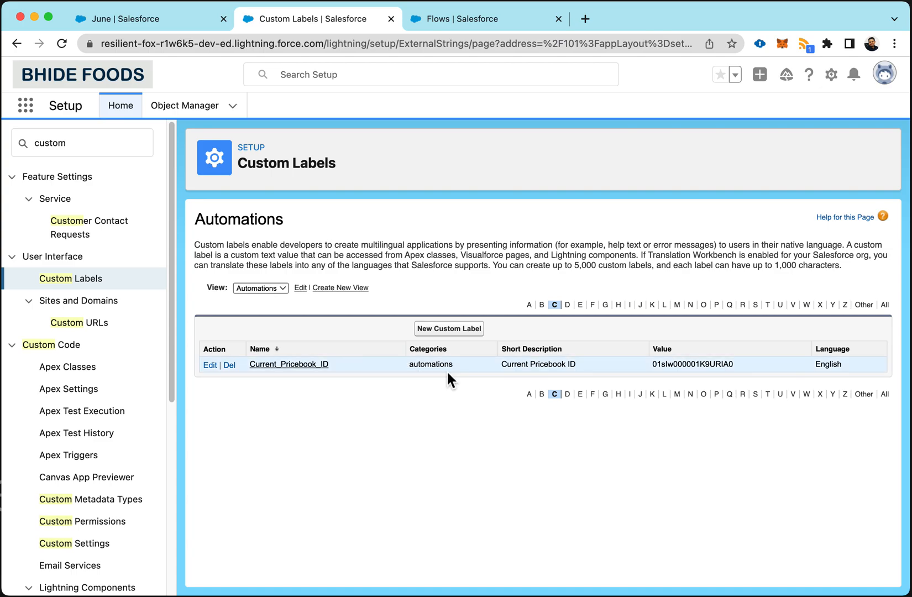
Step: Select the Current_Pricebook_ID label's value 01sIw000001K9URIA0 for copying
double_click(693, 363)
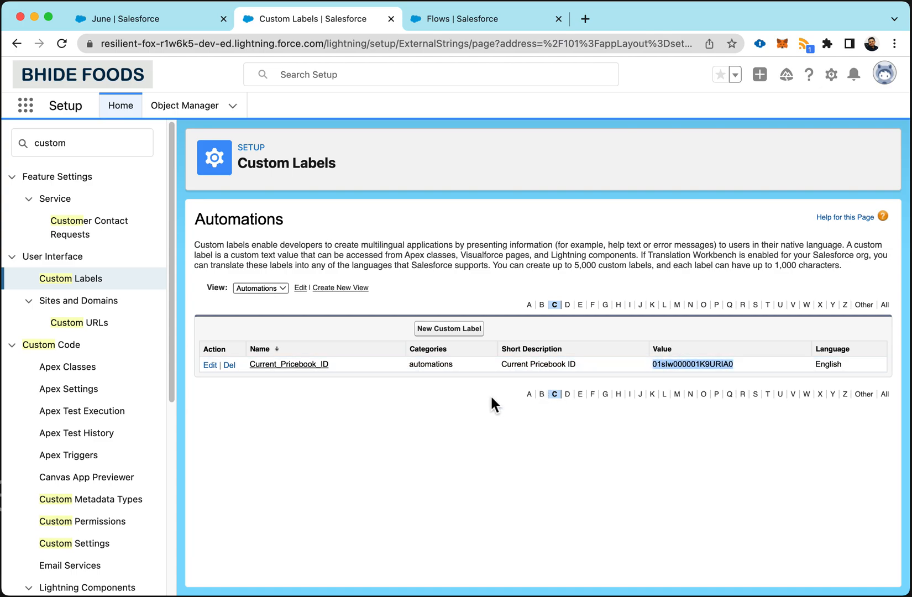
mouse_move(439, 408)
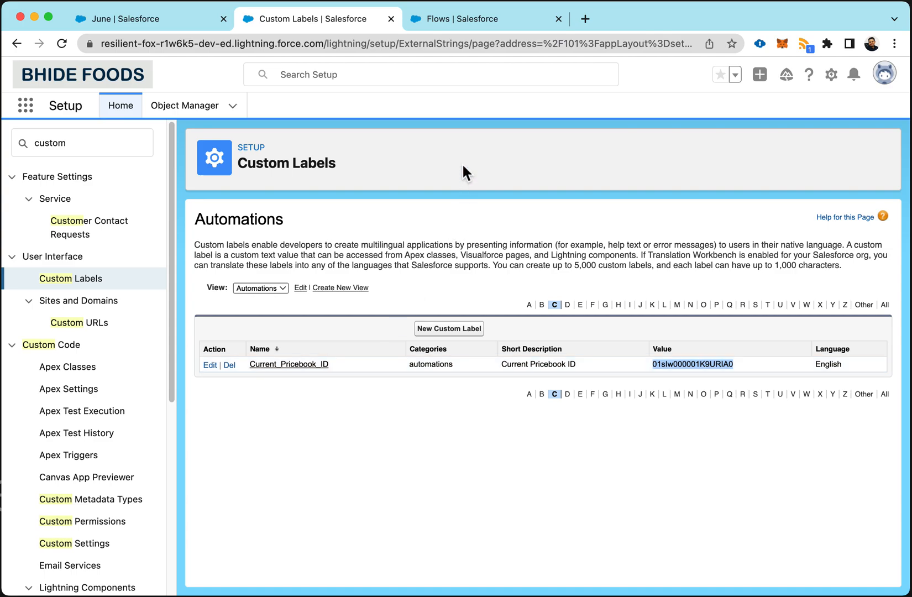
Step: Start a new Record-Triggered Flow from the Flows list
click(473, 18)
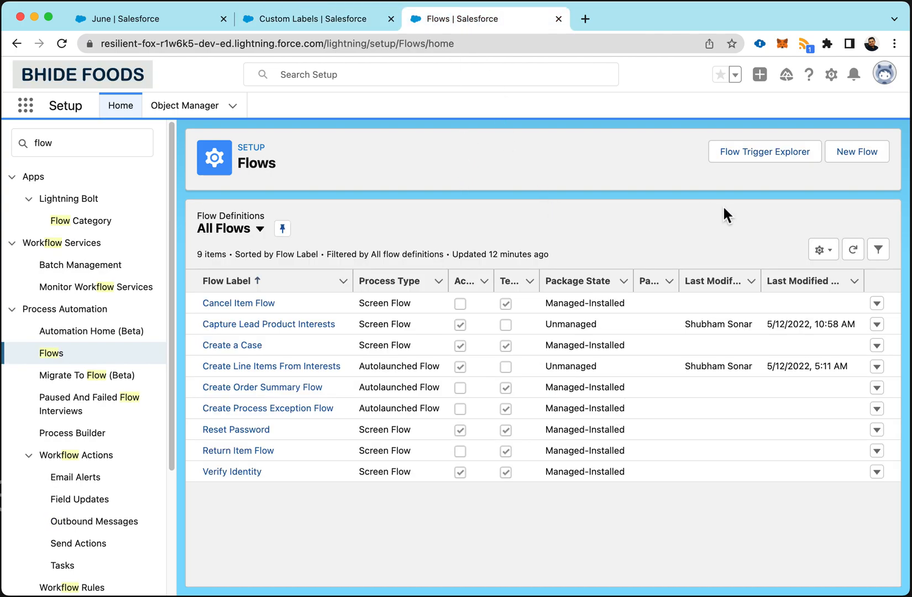
click(856, 151)
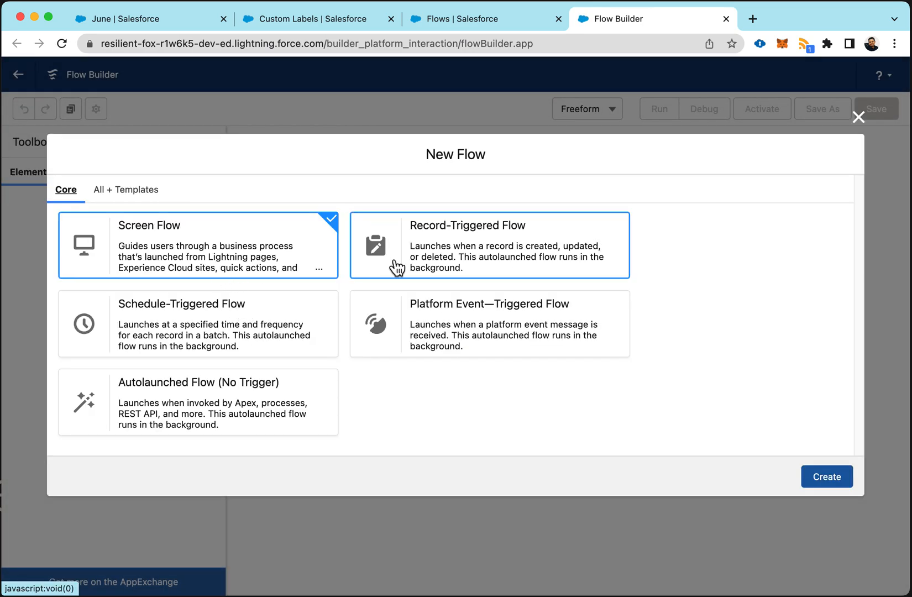
click(489, 245)
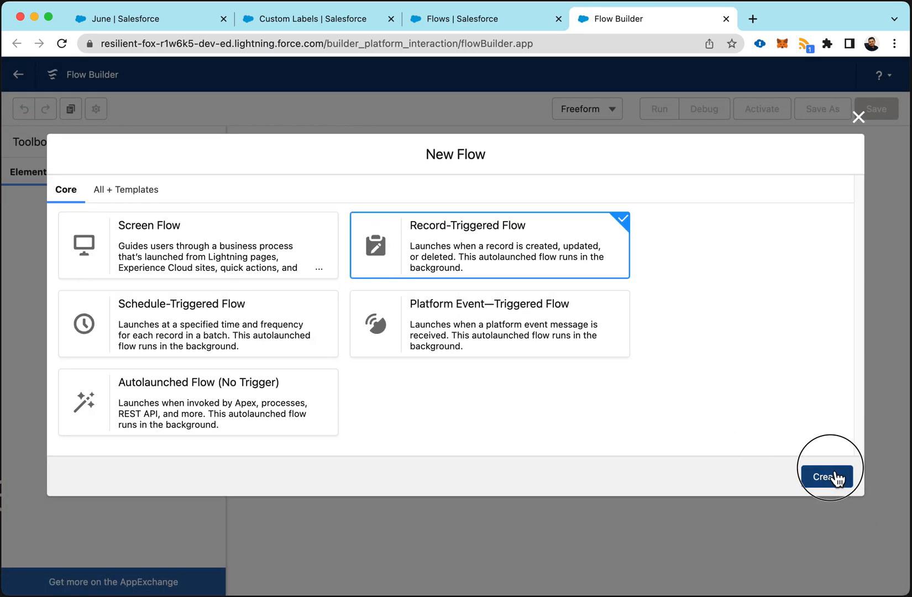
click(831, 476)
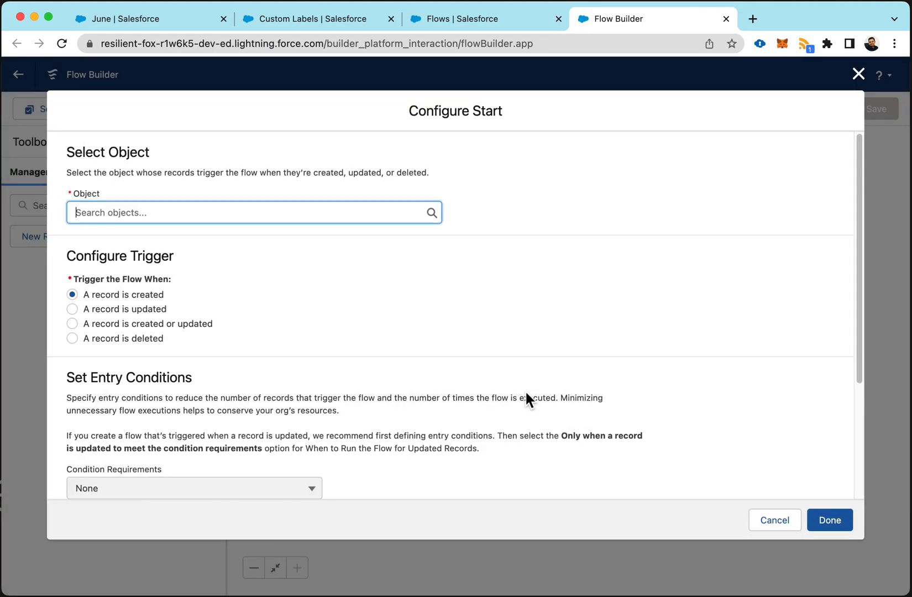
Step: Configure the start on the Opportunity object, running on record creation with fast field updates
text(opp)
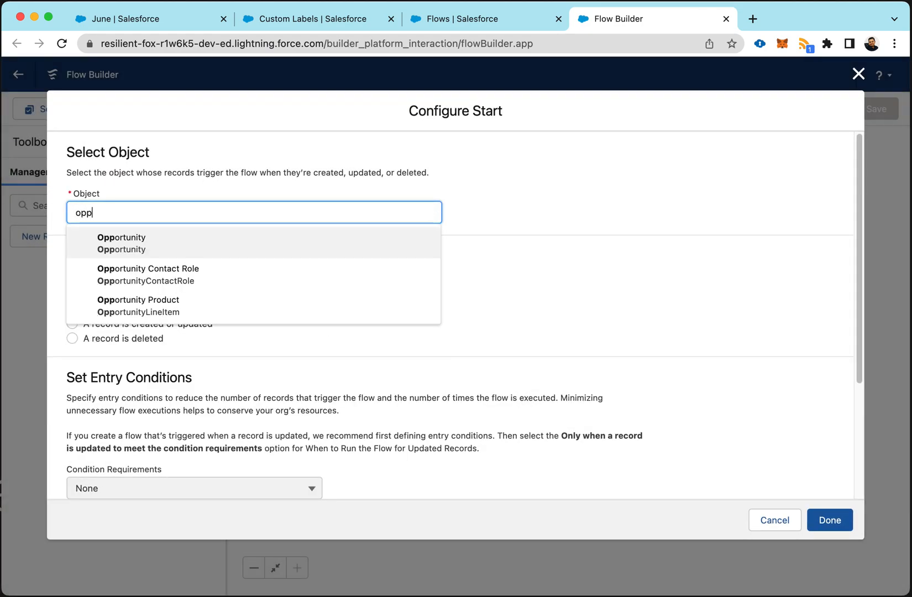
click(121, 243)
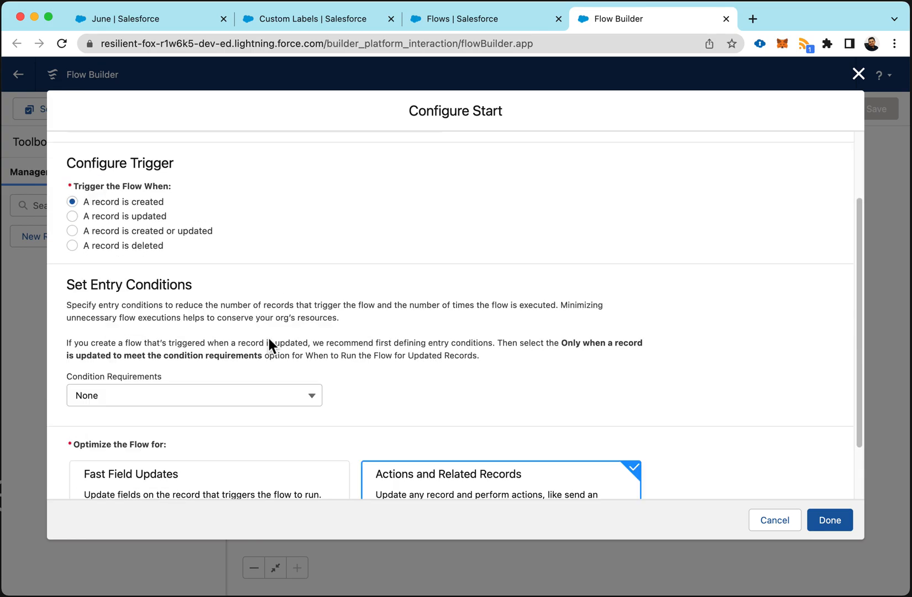
scroll(down, 3)
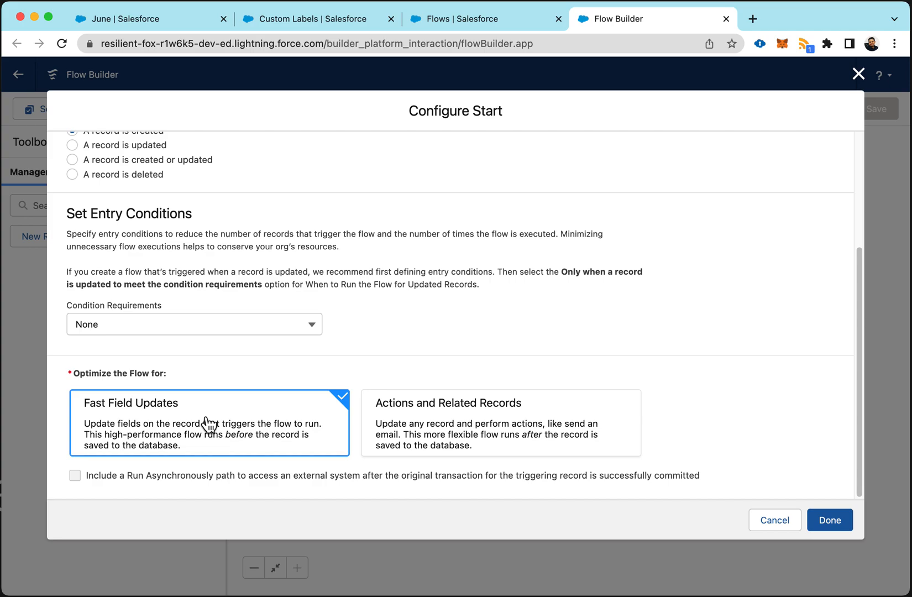
mouse_move(832, 554)
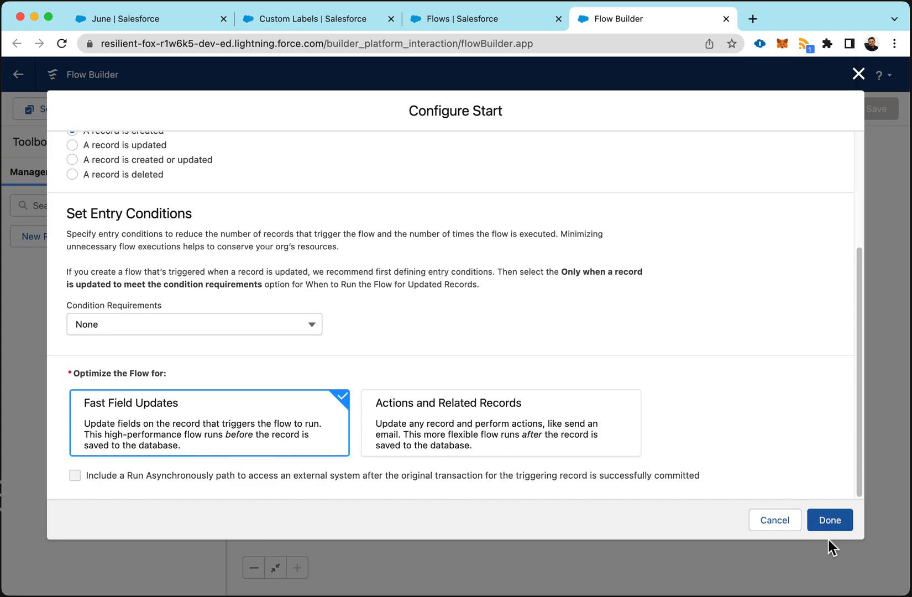
click(829, 520)
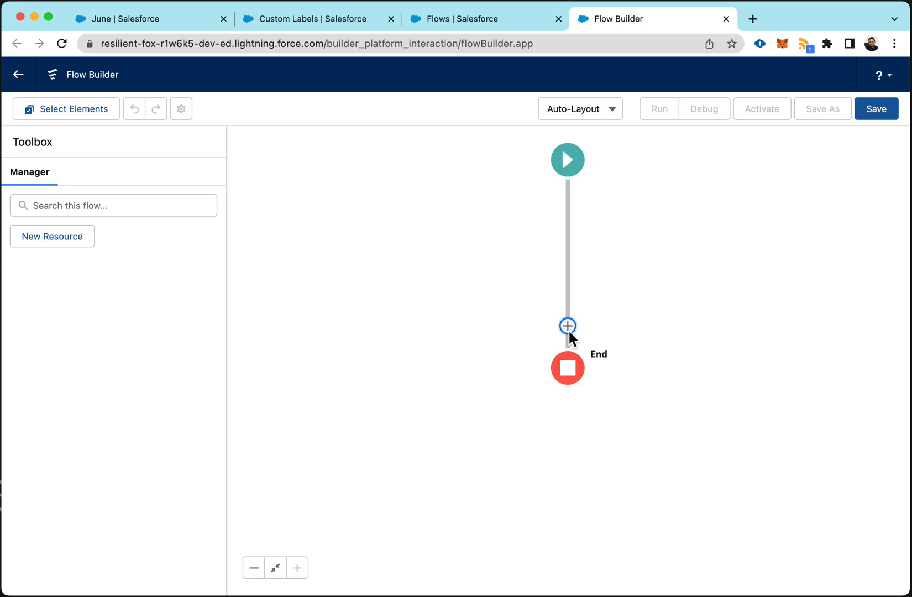
Step: Add an Assign Pricebook ID assignment setting {!$Record.Pricebook2Id} Equals {!$Label.Current_Pricebook_ID}
click(567, 325)
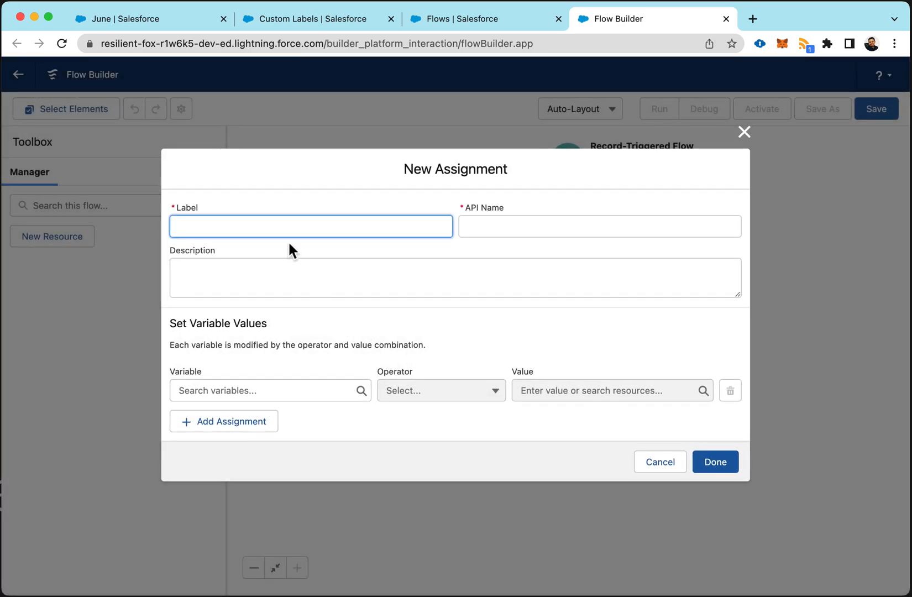
text(Assign Priceb)
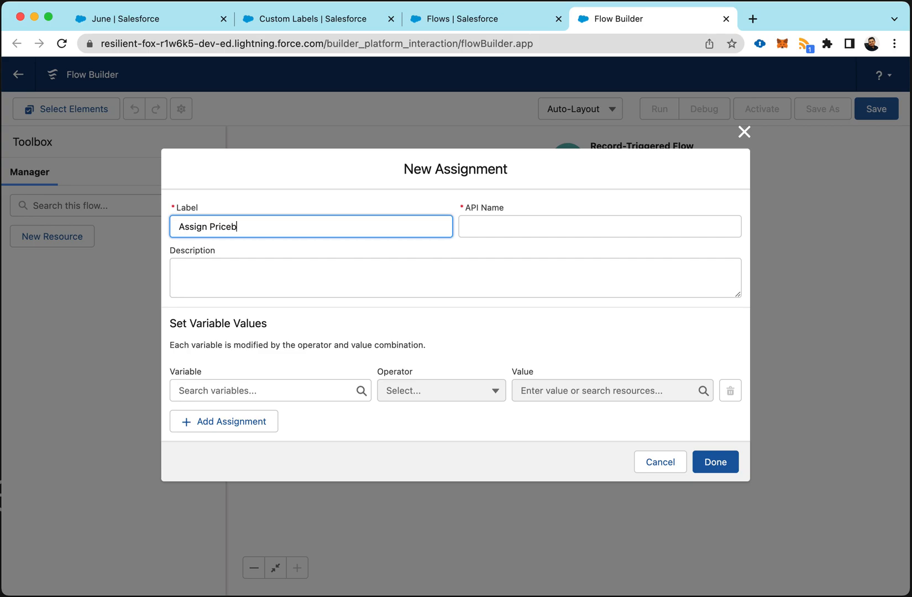
click(599, 226)
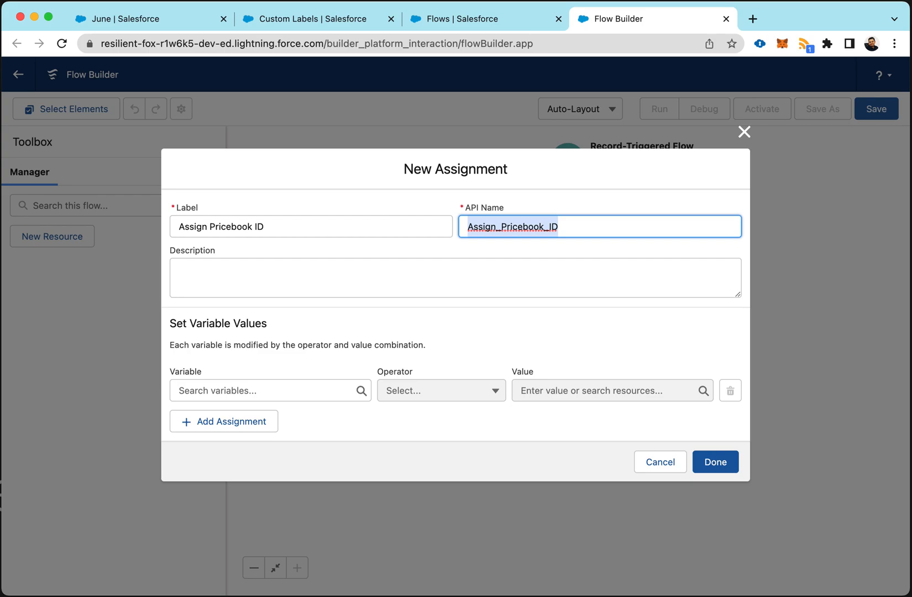
click(270, 390)
text({!$Record.Pricebook2Id})
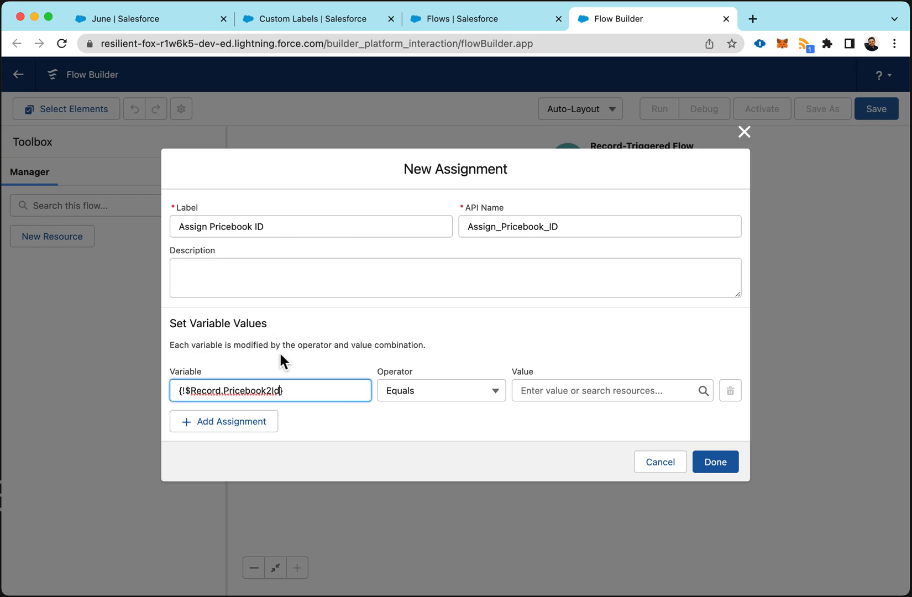
click(610, 390)
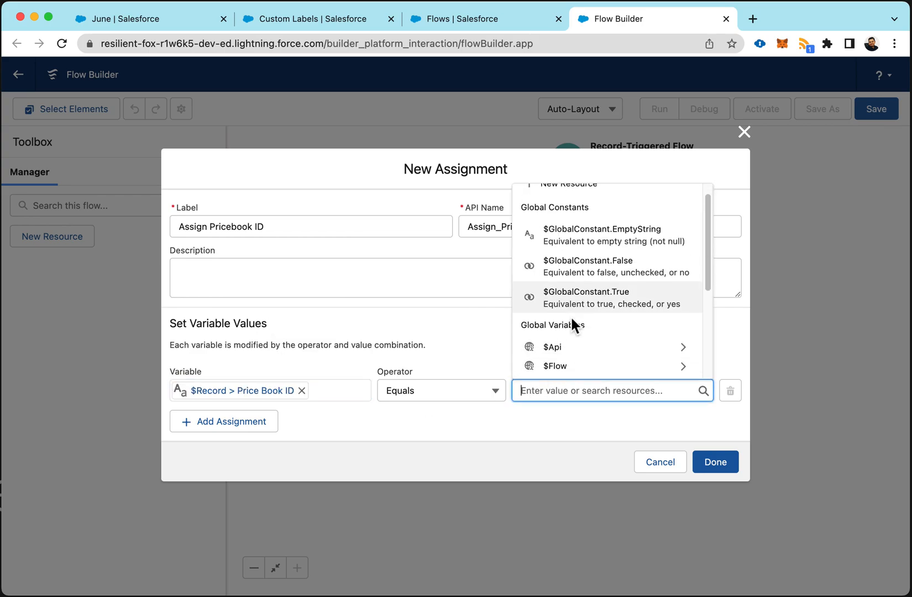
scroll(down, 3)
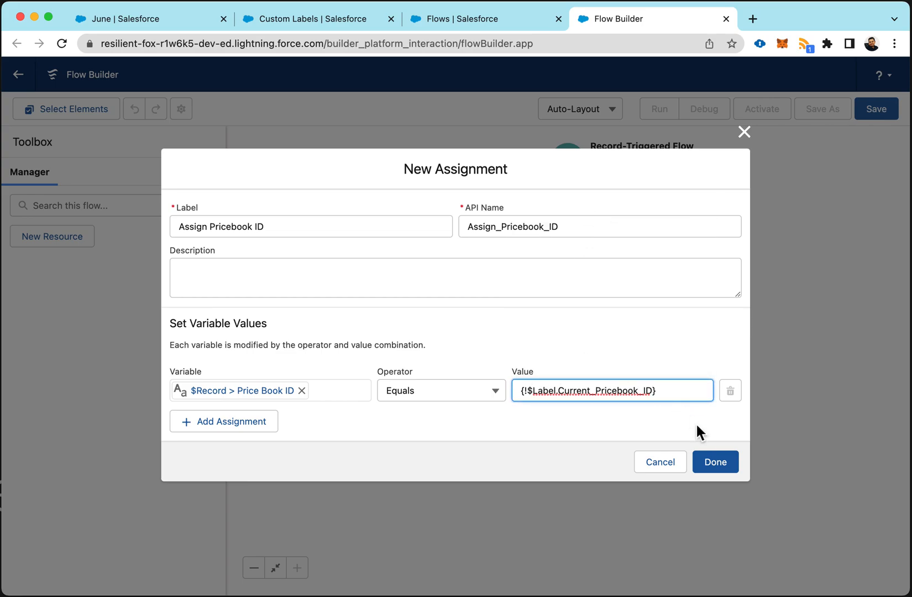
click(715, 461)
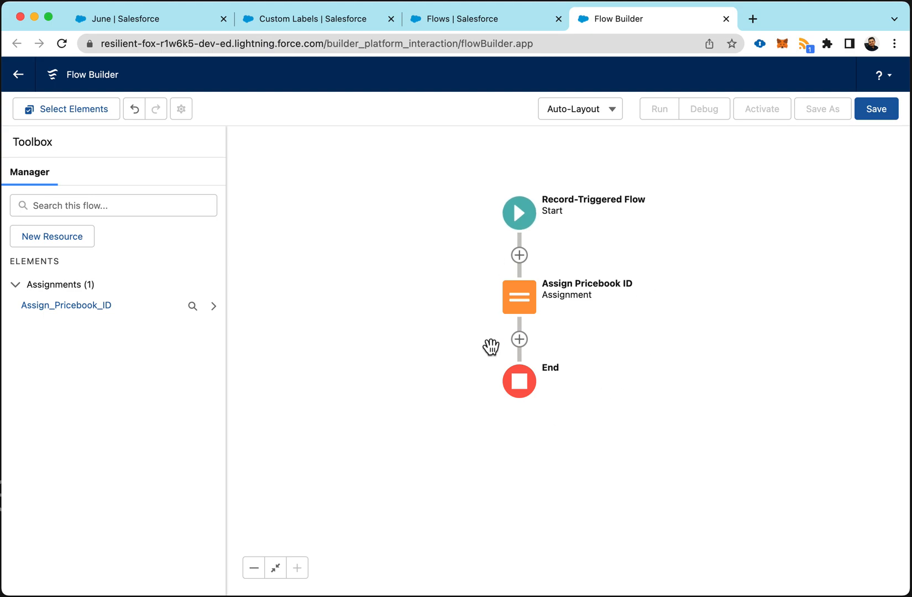
mouse_move(676, 321)
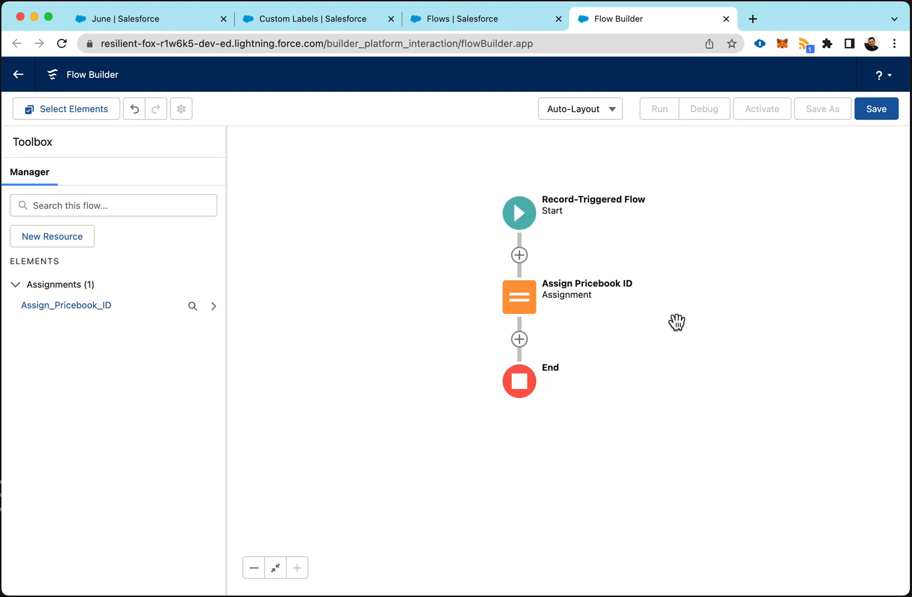
mouse_move(806, 253)
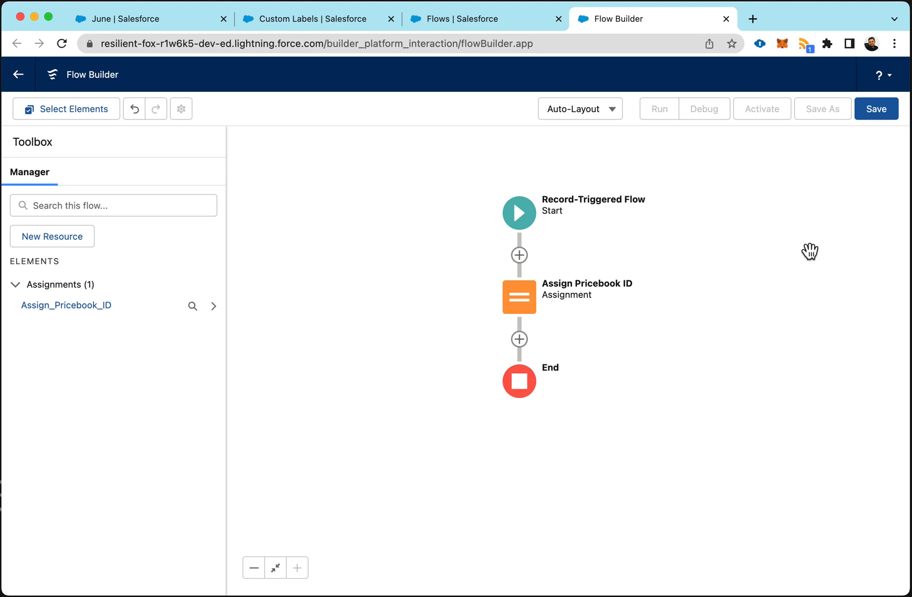
mouse_move(876, 149)
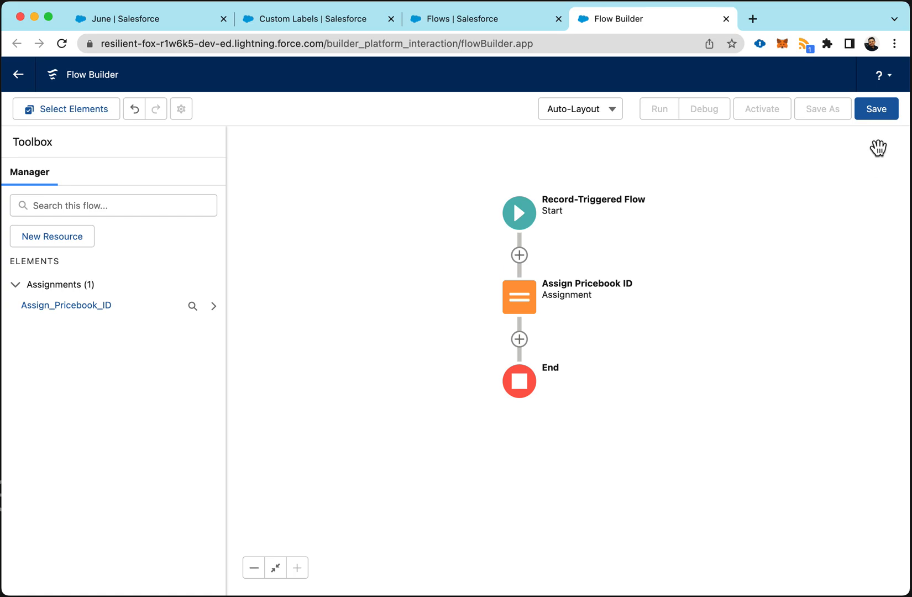
Step: Save the flow with the label AutoPopulate PricebookId and its auto-filled API name
click(876, 108)
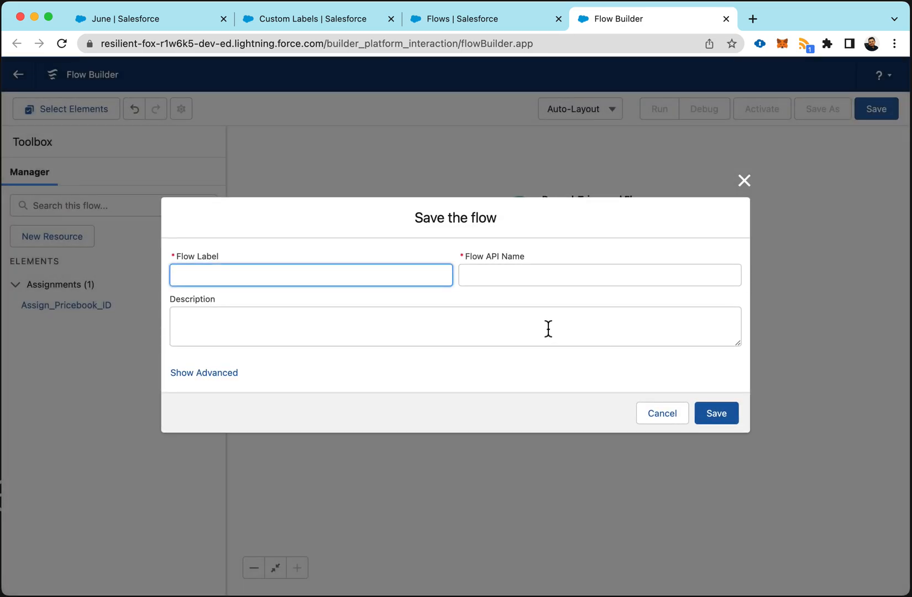
text(A)
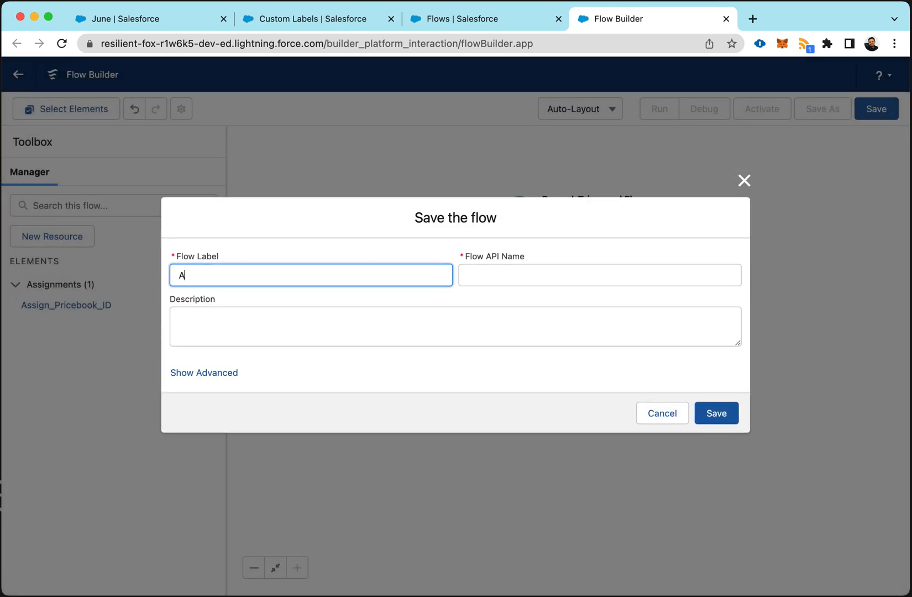
text(utoP)
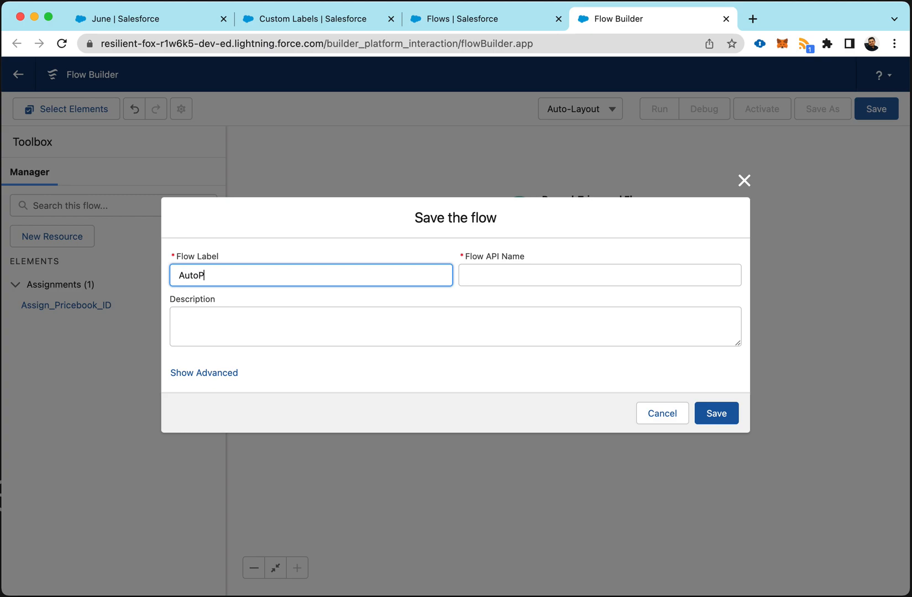
text(opulate P)
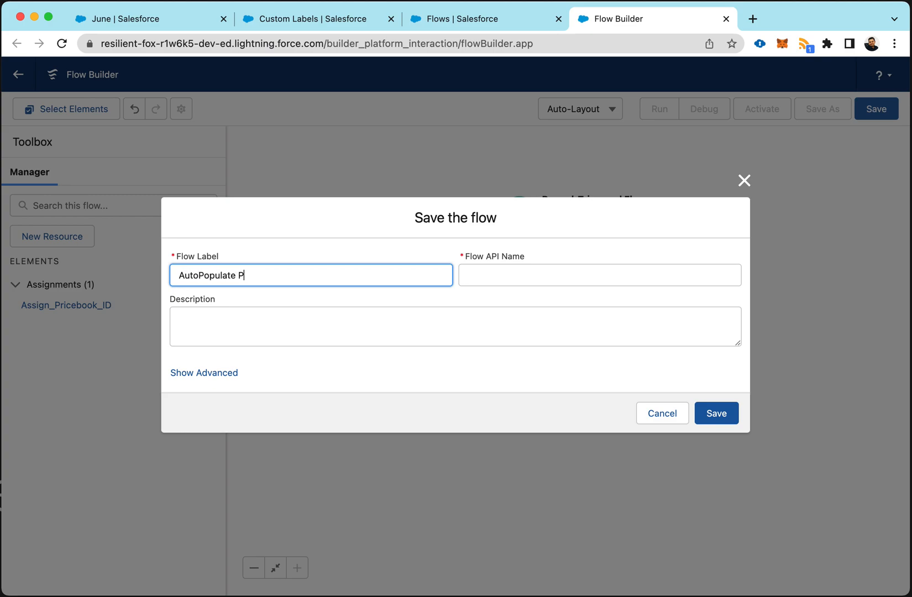
text(ricebookId)
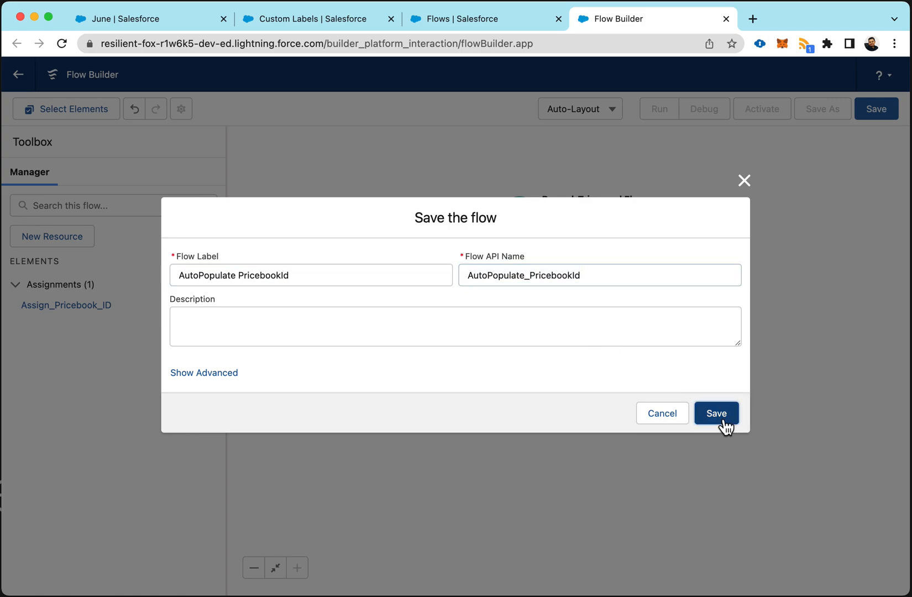
click(715, 412)
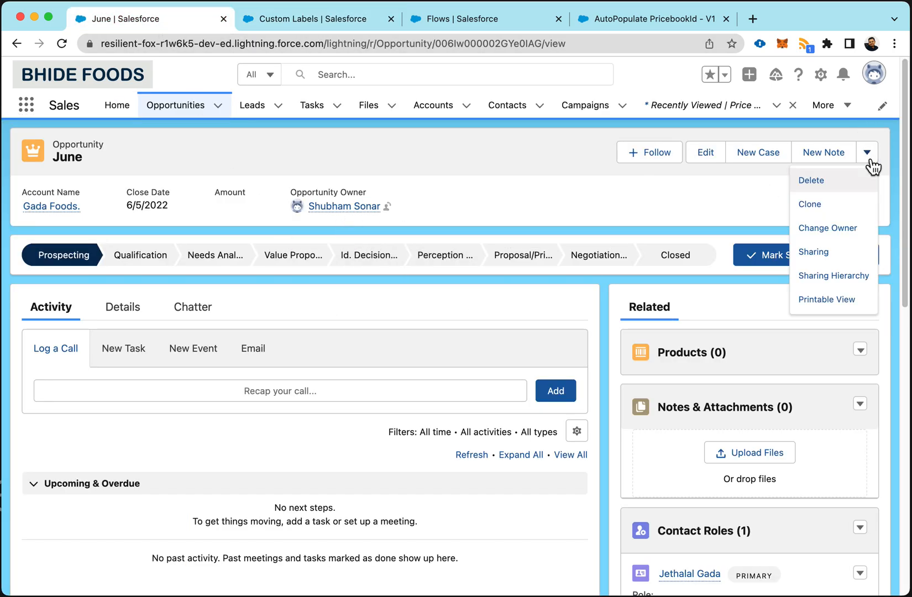
Step: Delete June, then recreate it for Gada Foods closing 5/5/2022 at Prospecting and save
click(574, 324)
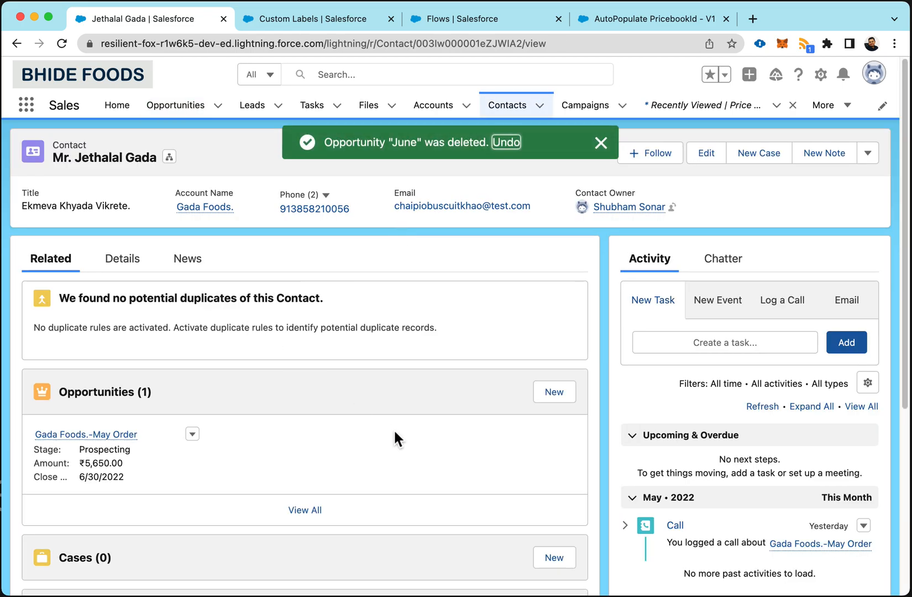
click(553, 392)
text(June)
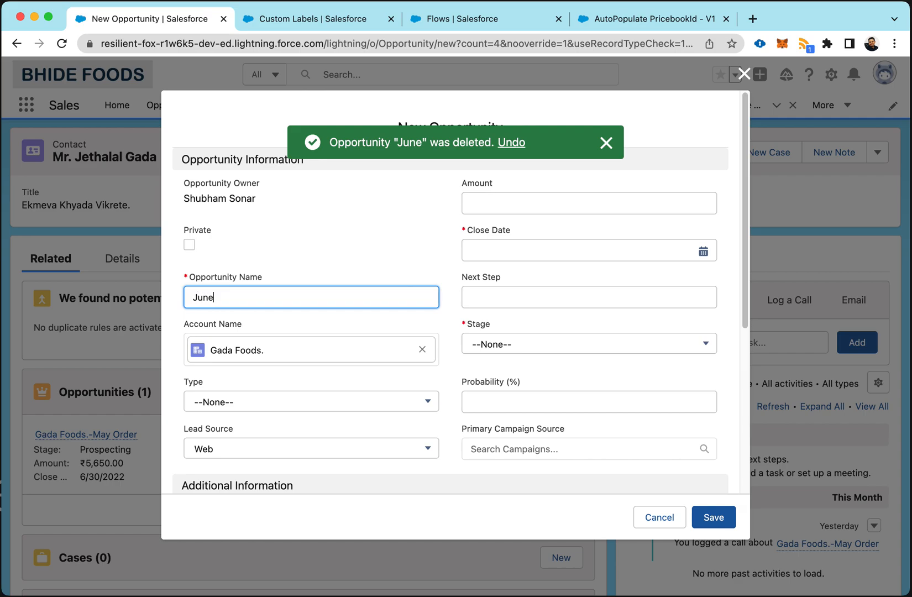
click(588, 249)
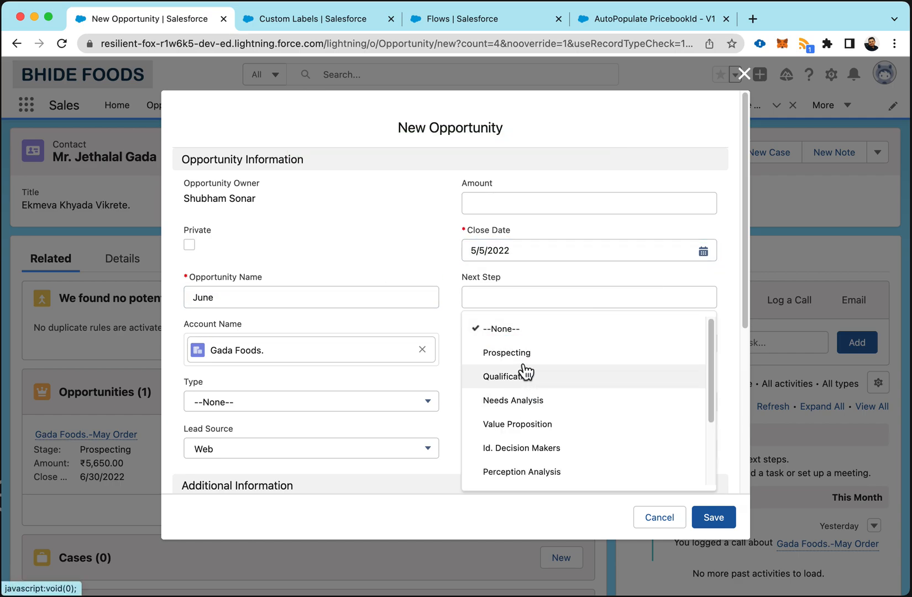
click(714, 516)
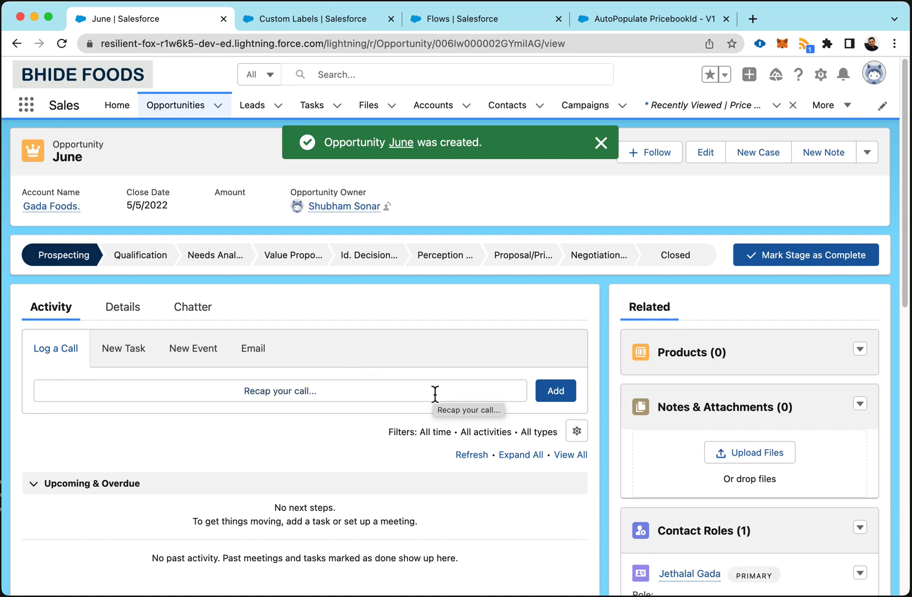
mouse_move(670, 395)
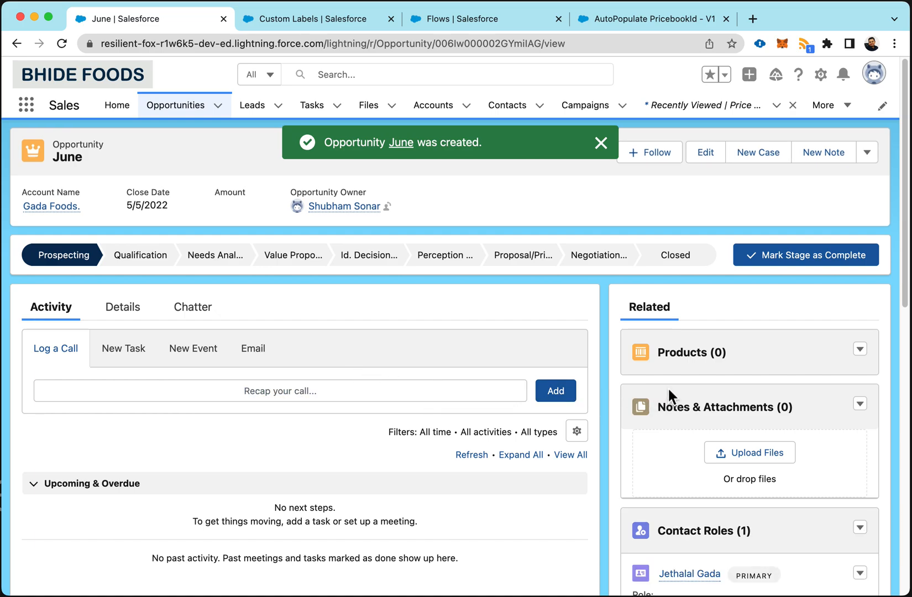